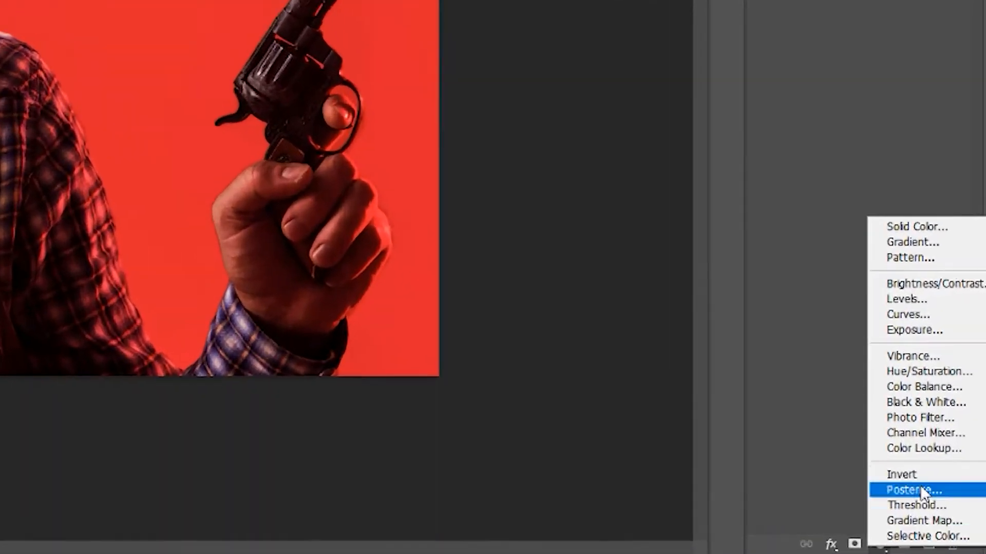
Add a Black & White adjustment layer over the cowboy photo and commit the crop
left_click(921, 402)
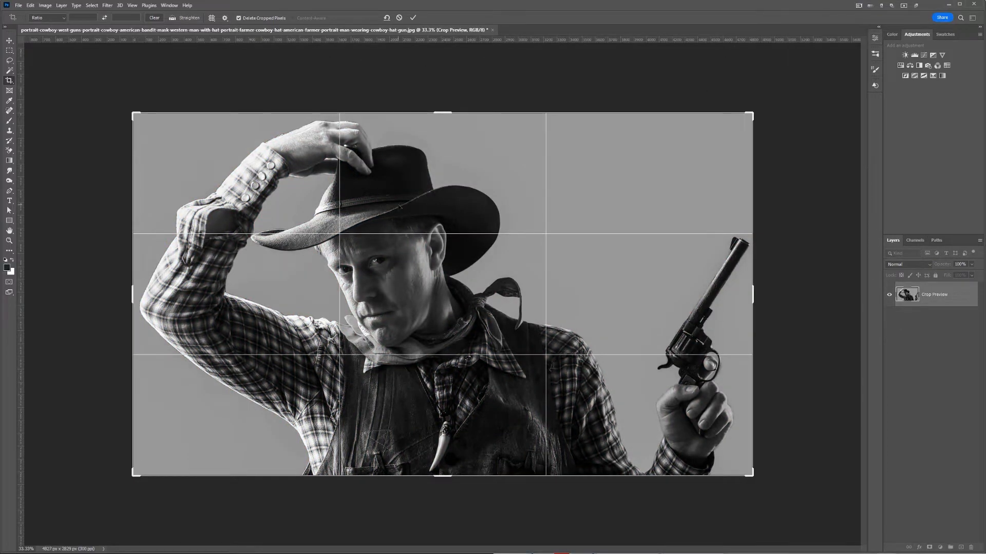
left_click(106, 6)
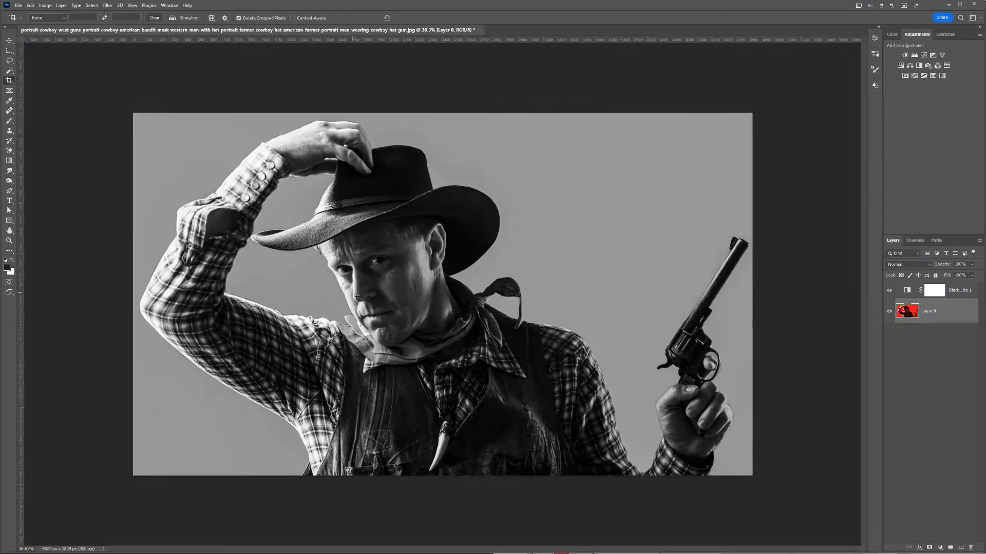
Apply the Sketch > Stamp filter from the Filter Gallery to the cowboy photo
left_click(107, 5)
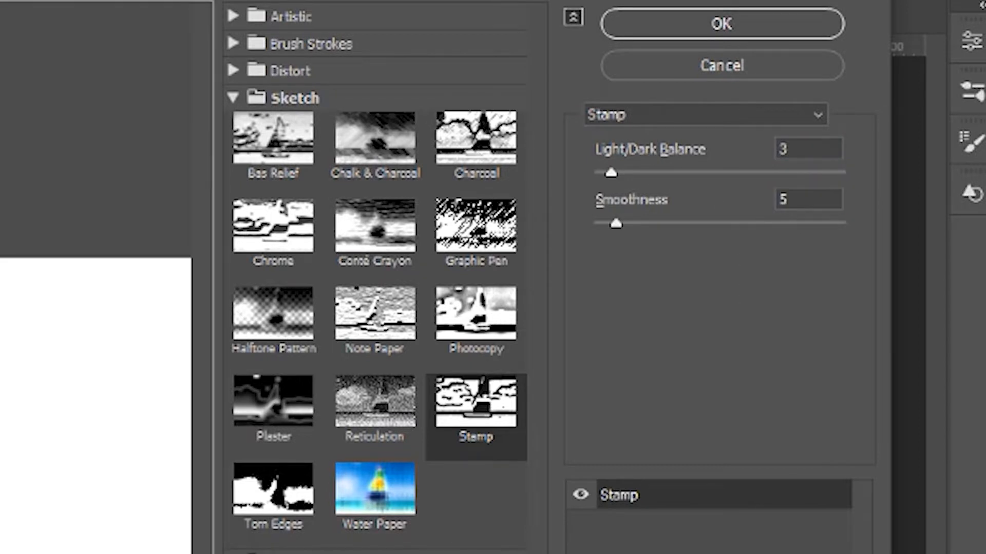
left_click(721, 23)
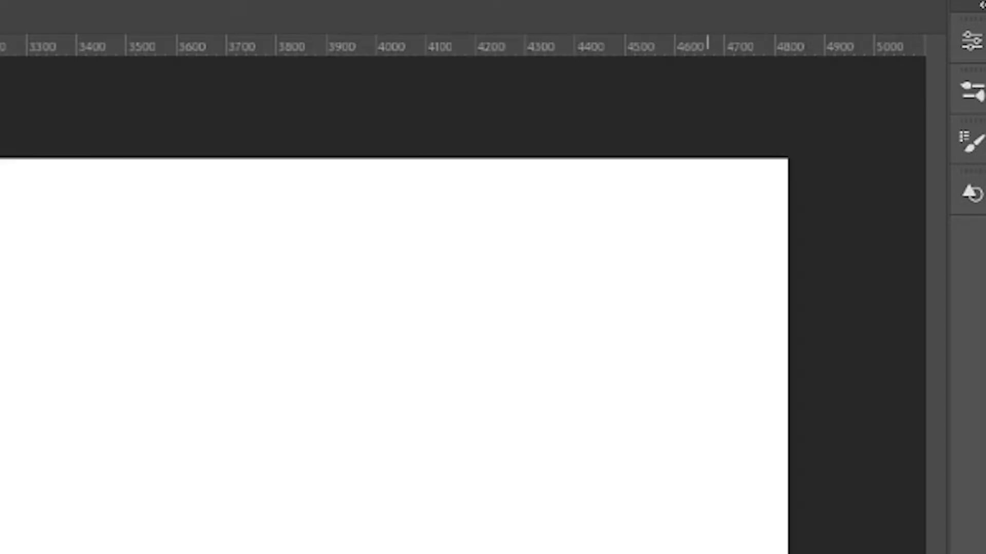
left_click(18, 5)
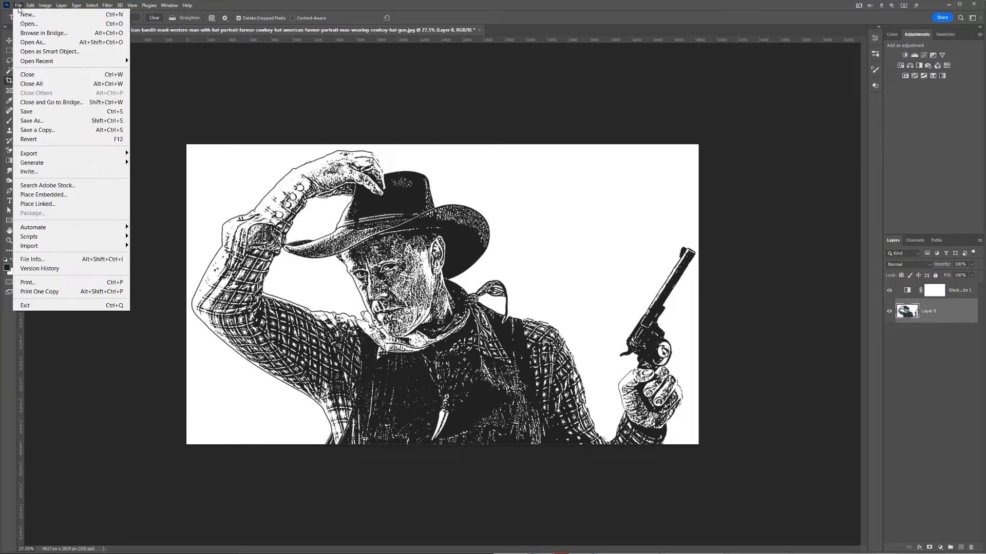
mouse_move(29, 153)
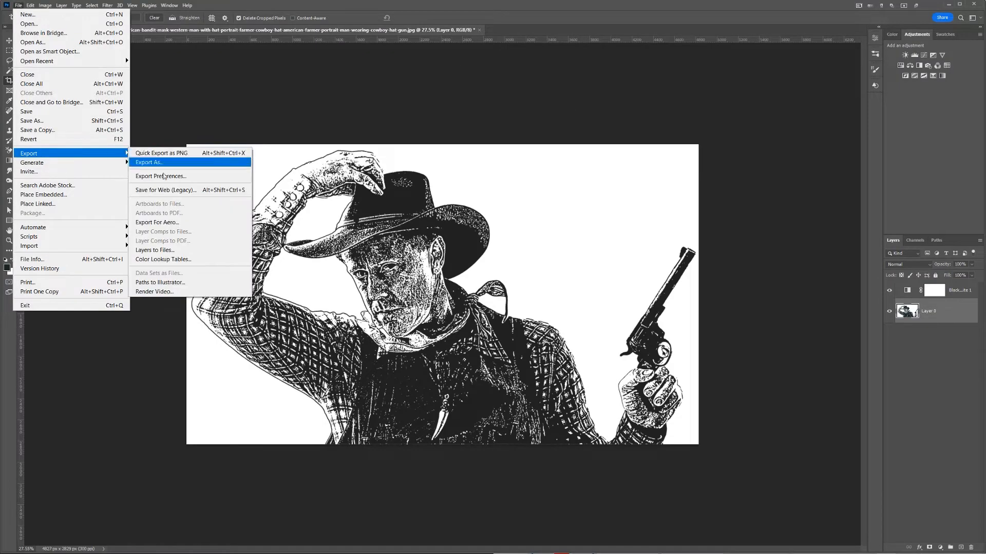
Save the stamp image for web as a JPEG scaled to 60 percent
left_click(165, 190)
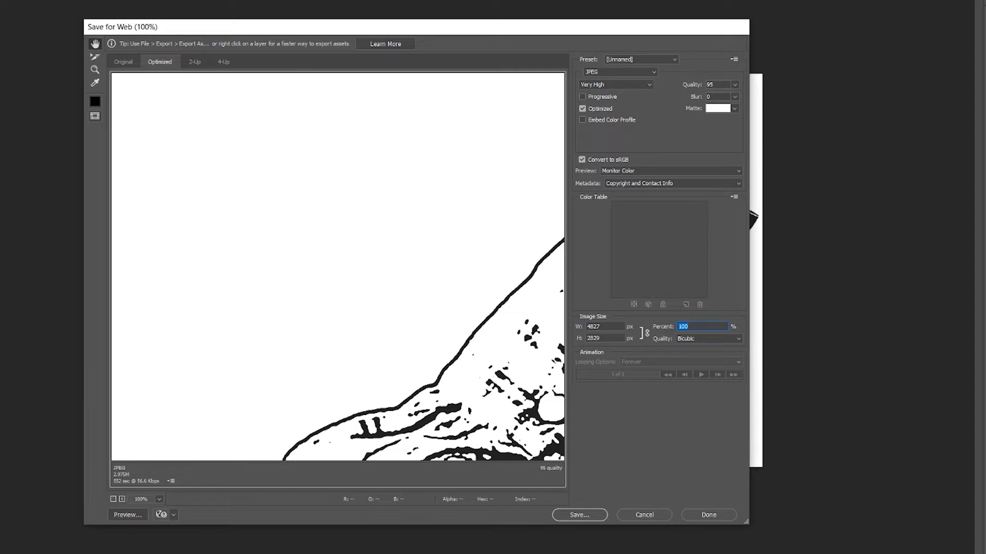
type("60")
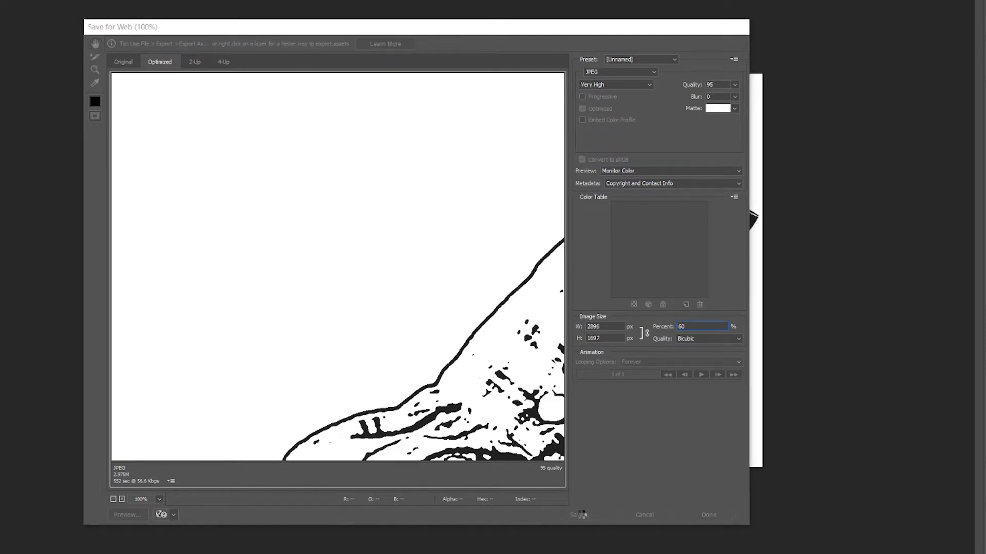
left_click(577, 514)
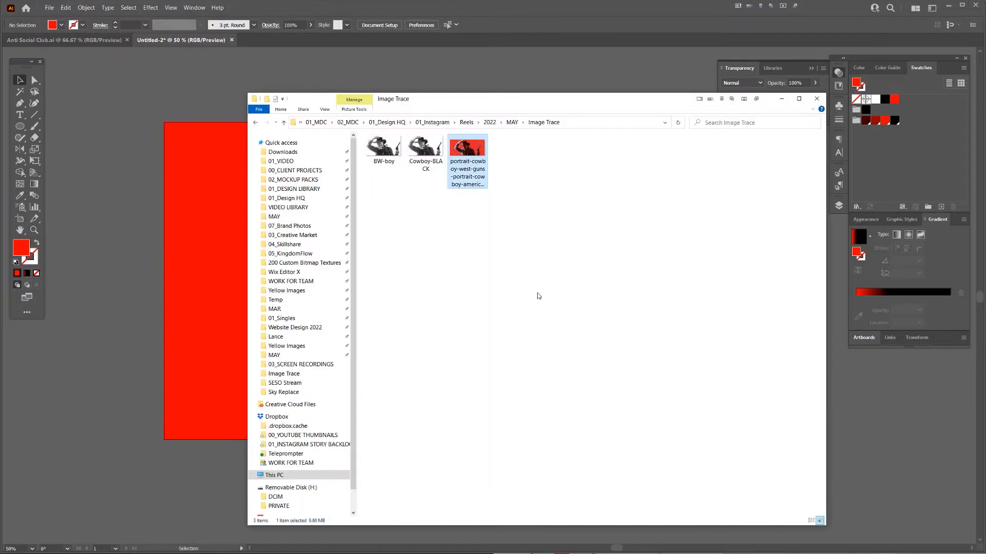
Drag the BW-boy JPEG from File Explorer onto the red Illustrator artboard
left_click(383, 145)
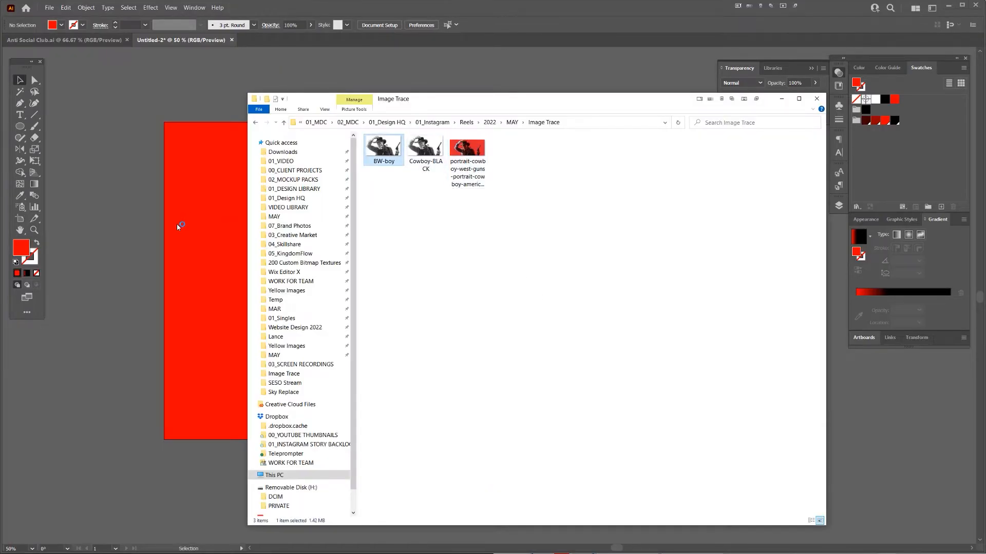
left_click_drag(383, 146, 134, 223)
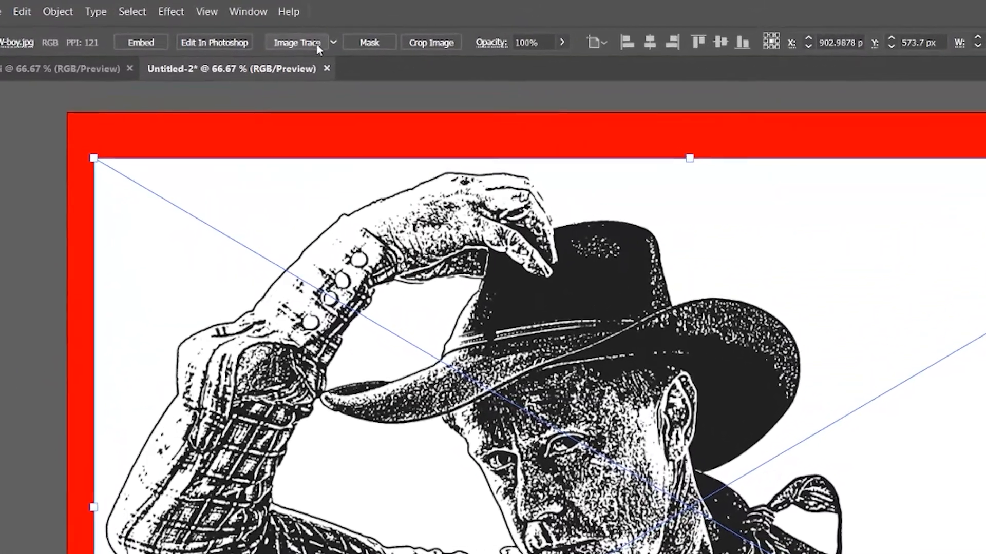
Run the default Image Trace on the placed cowboy image and show the Image Trace panel
left_click(296, 42)
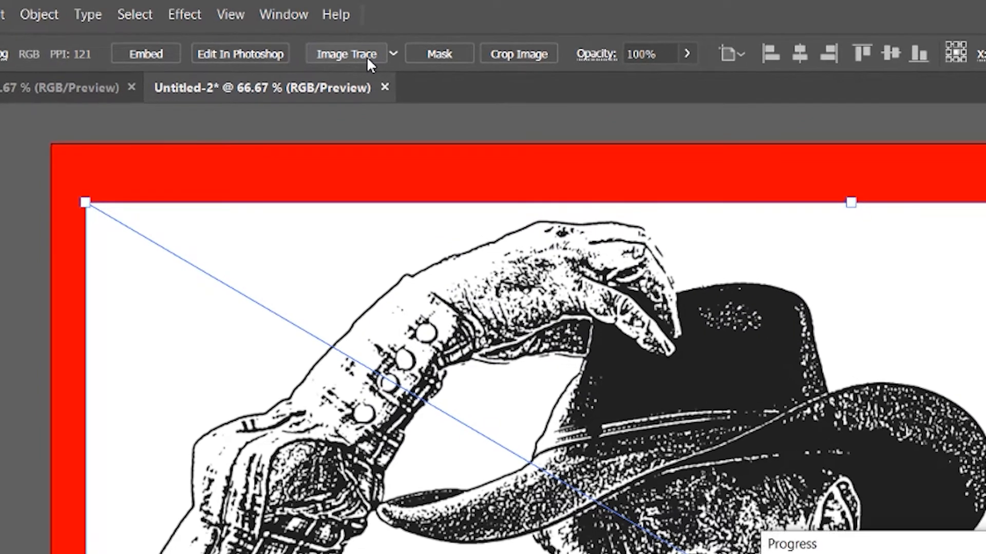
left_click(344, 53)
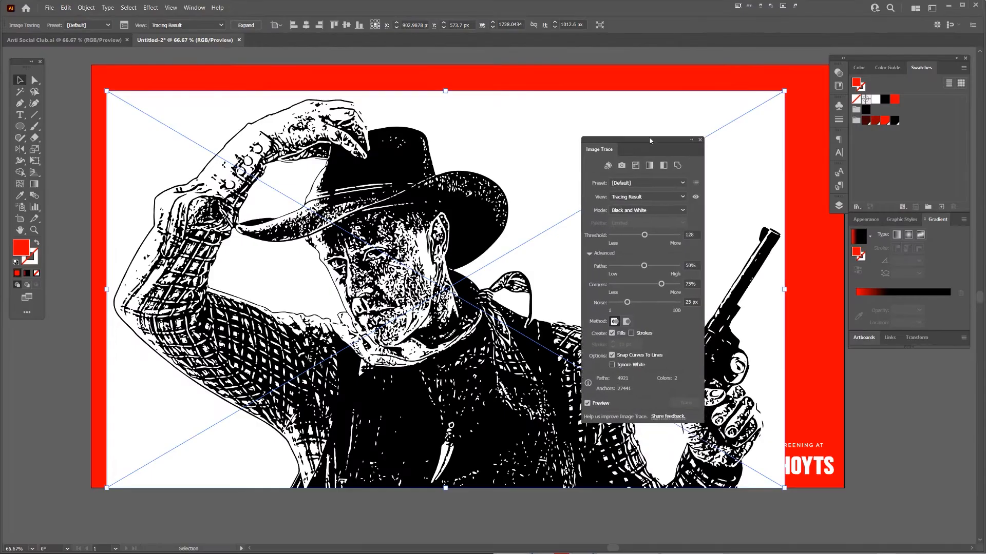
Retrace with threshold 137, paths 88%, noise 18, ignoring white, then expand it
left_click_drag(650, 140, 650, 138)
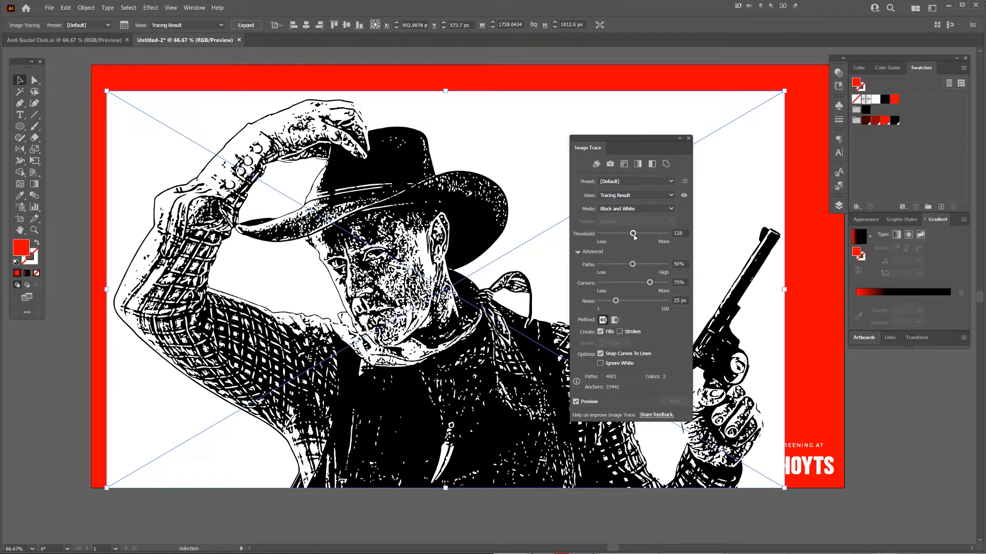
left_click_drag(633, 233, 635, 233)
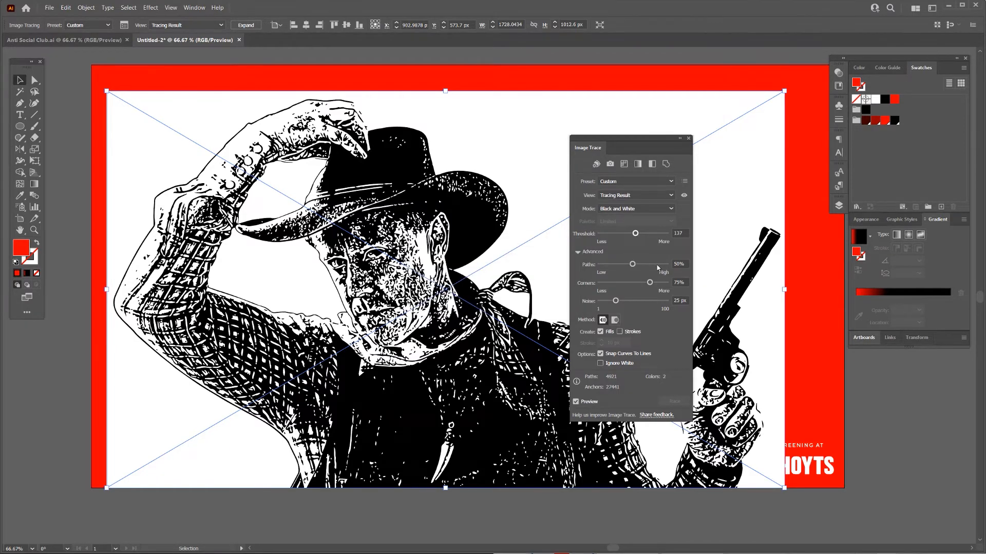
left_click_drag(633, 264, 656, 264)
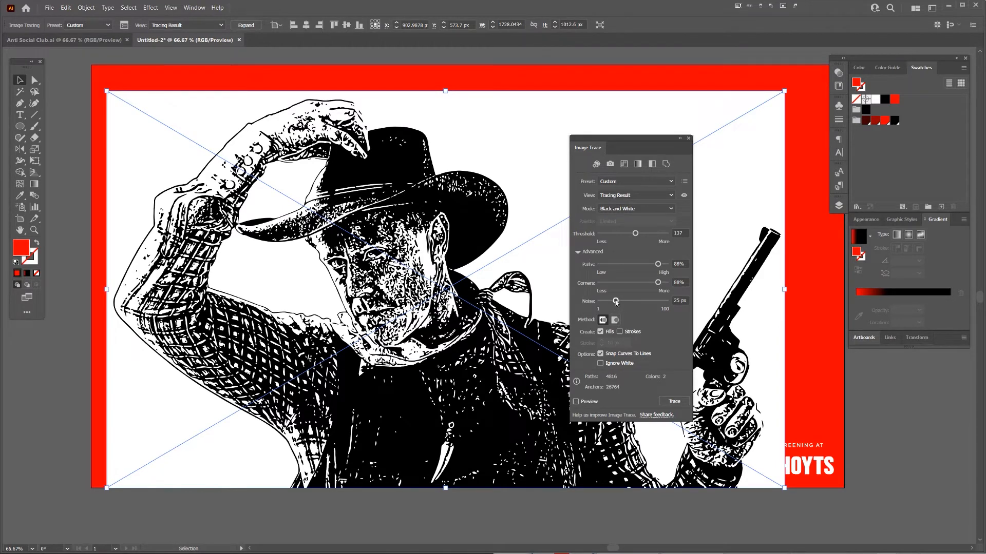
left_click(600, 363)
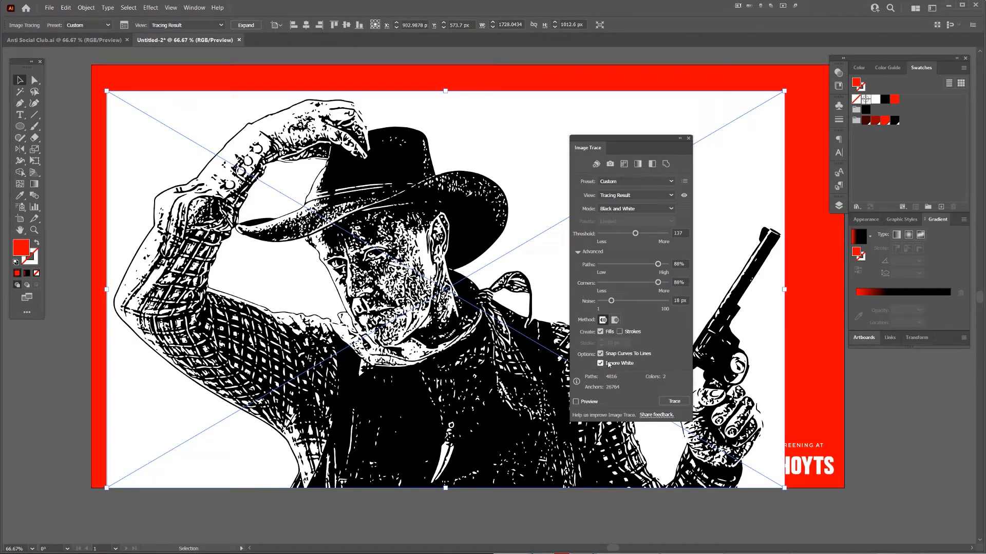
left_click(575, 402)
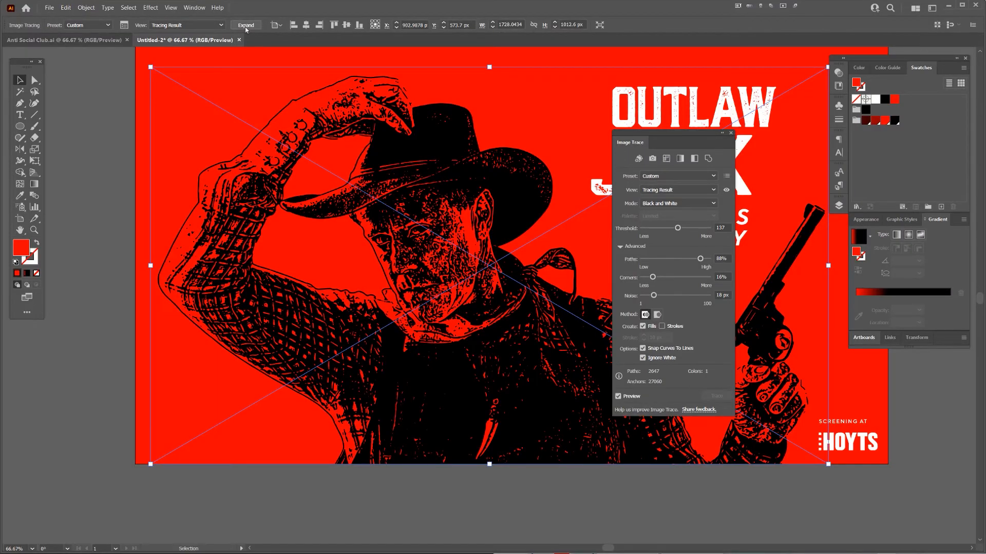
left_click(245, 25)
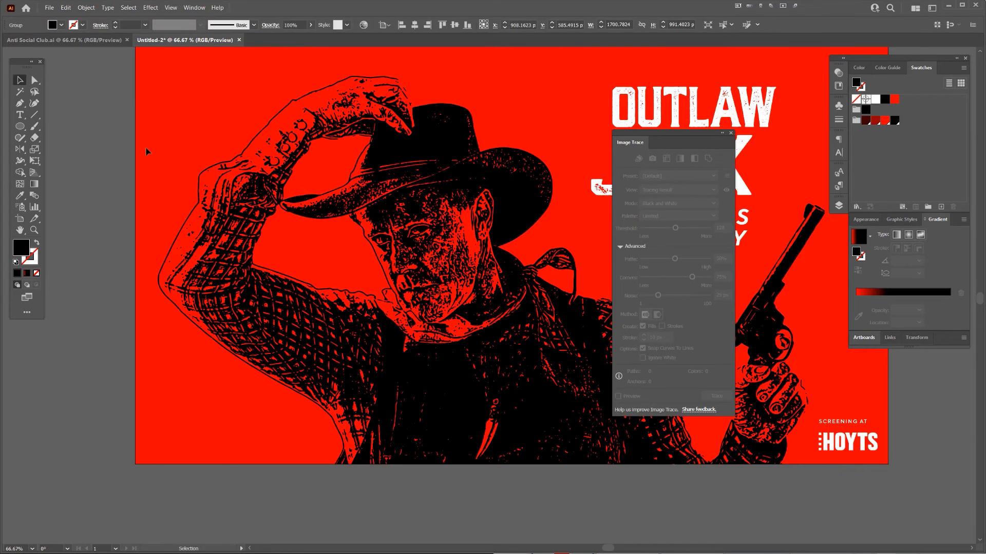